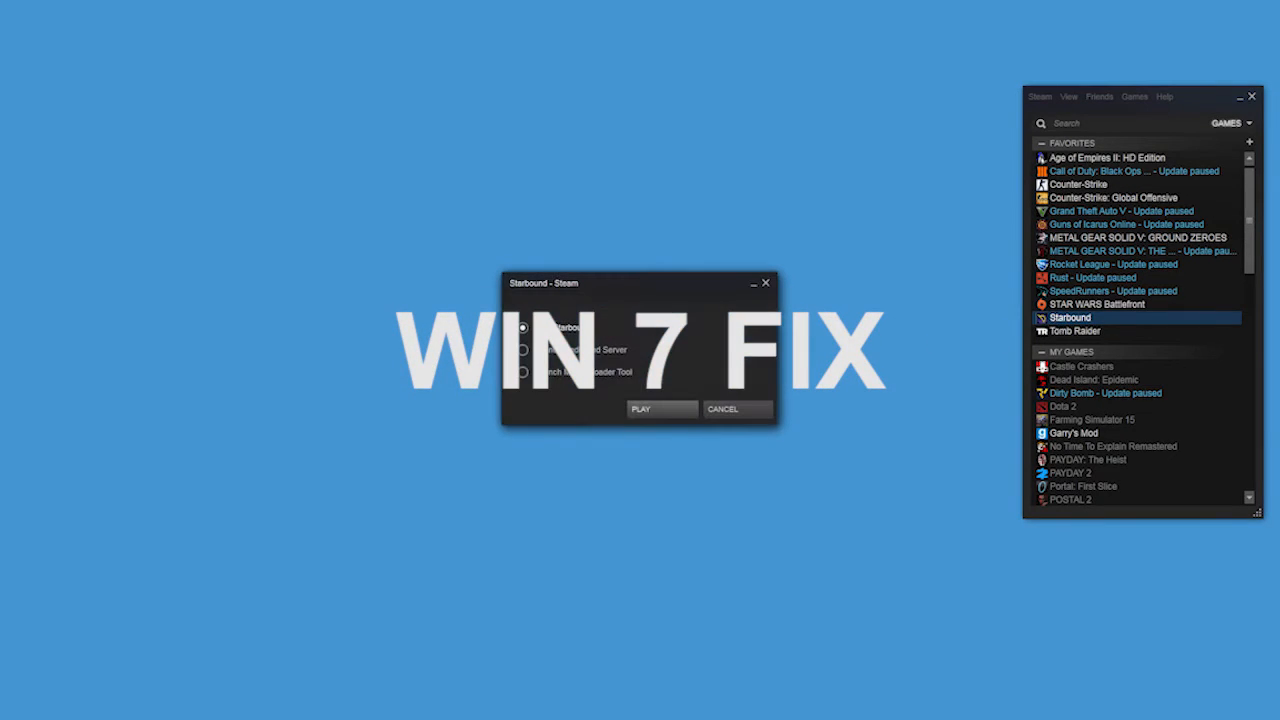
Attempt to start Starbound with Play Starbound selected, which closes without the game appearing.
click(660, 408)
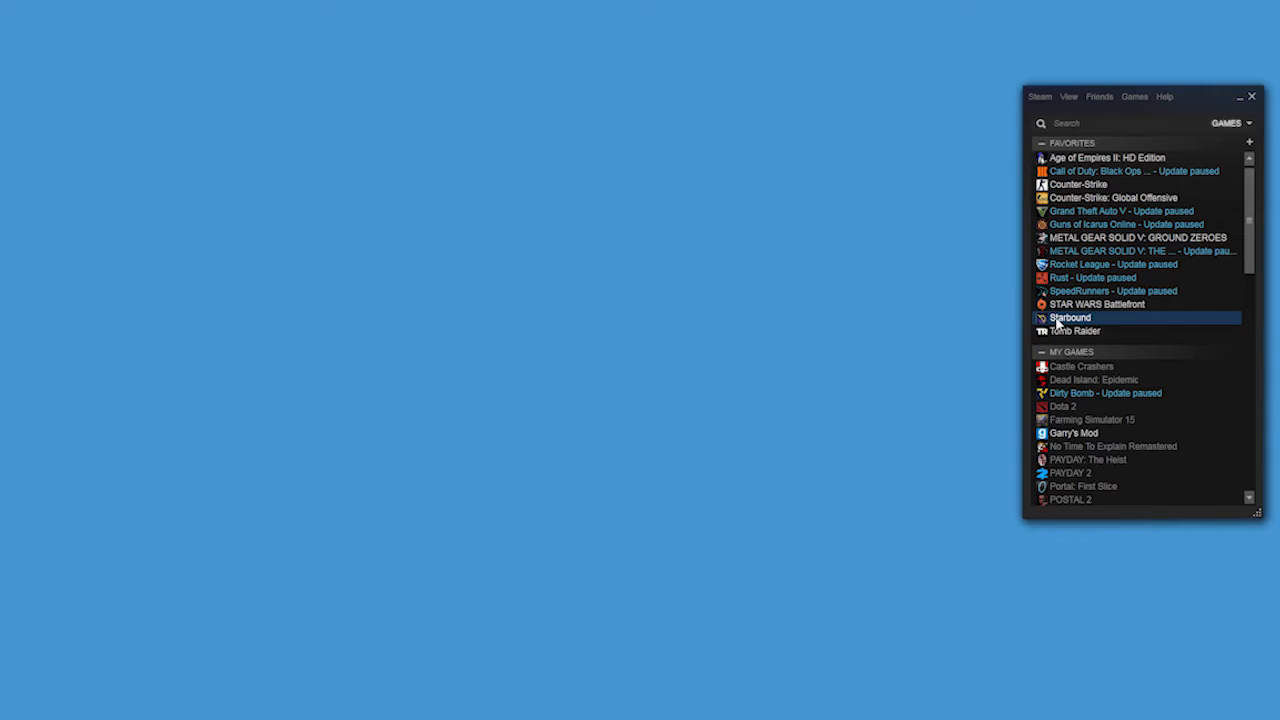
Retry launching Starbound normally from the Steam library's launch choices.
double_click(1070, 316)
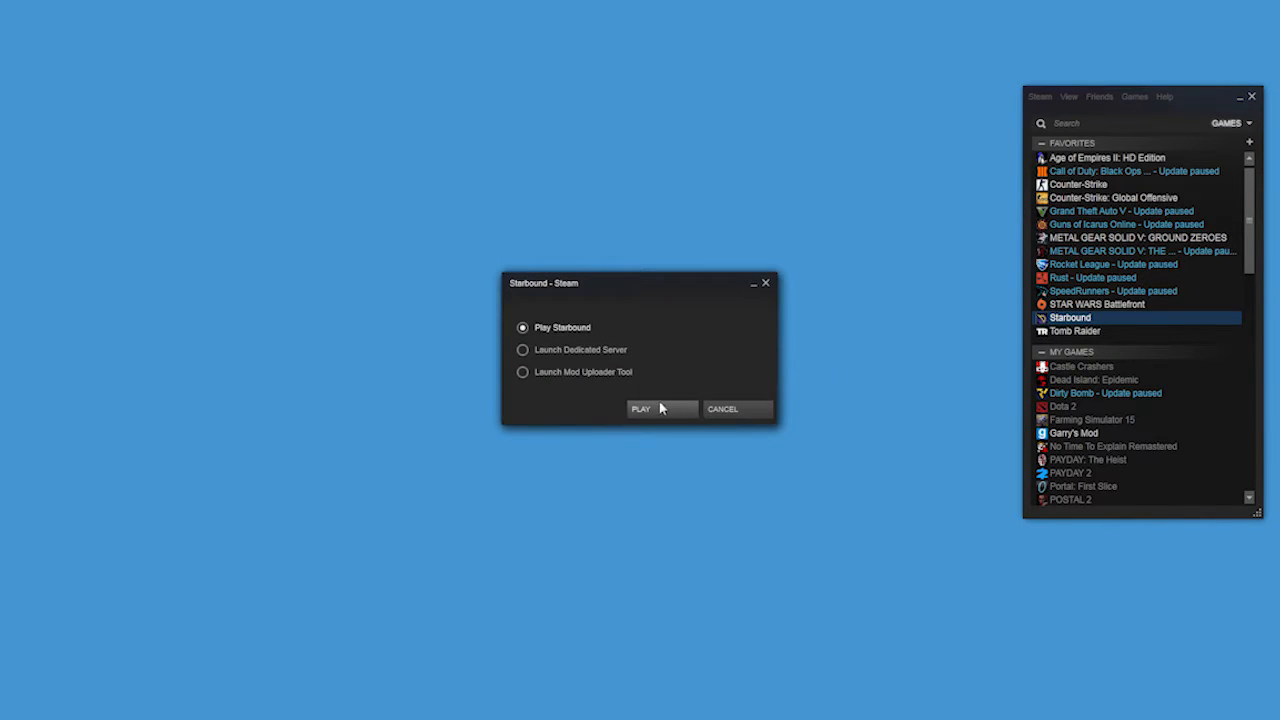
click(640, 408)
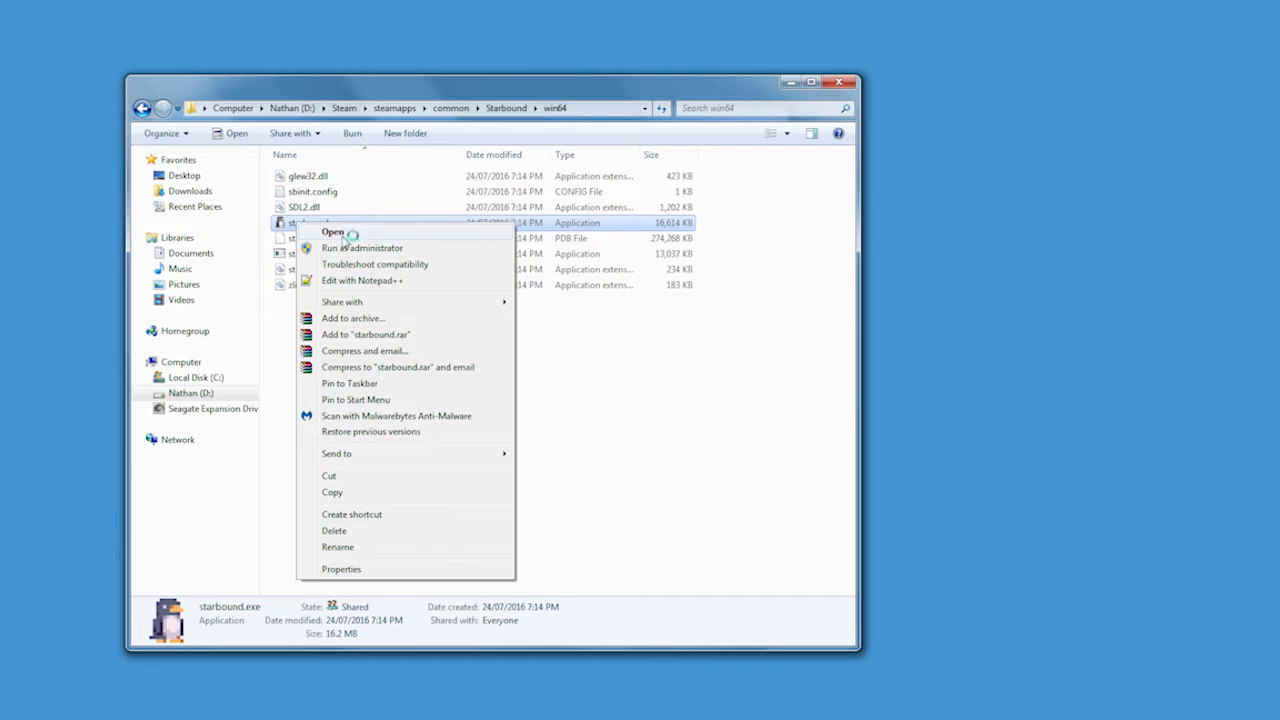
Try starbound.exe directly, then run vc_redist.x64.exe from the 2015 redist folder as administrator.
click(332, 232)
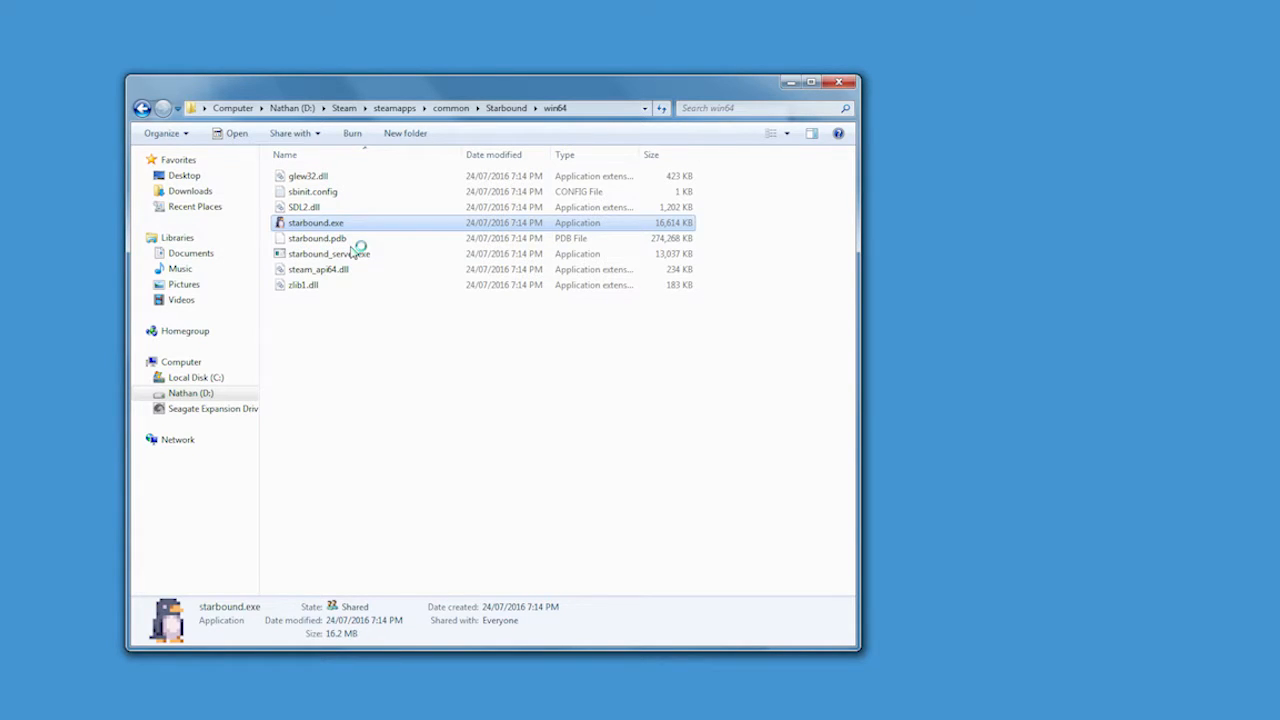
double_click(316, 222)
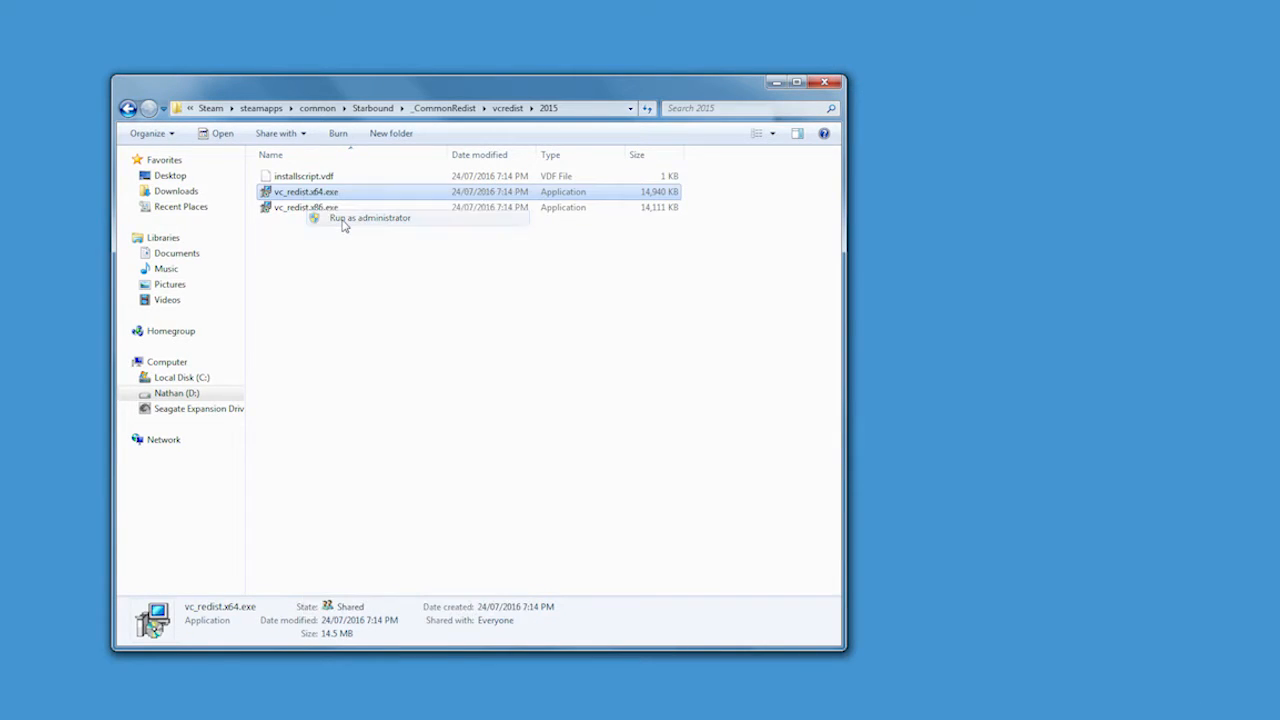
click(368, 218)
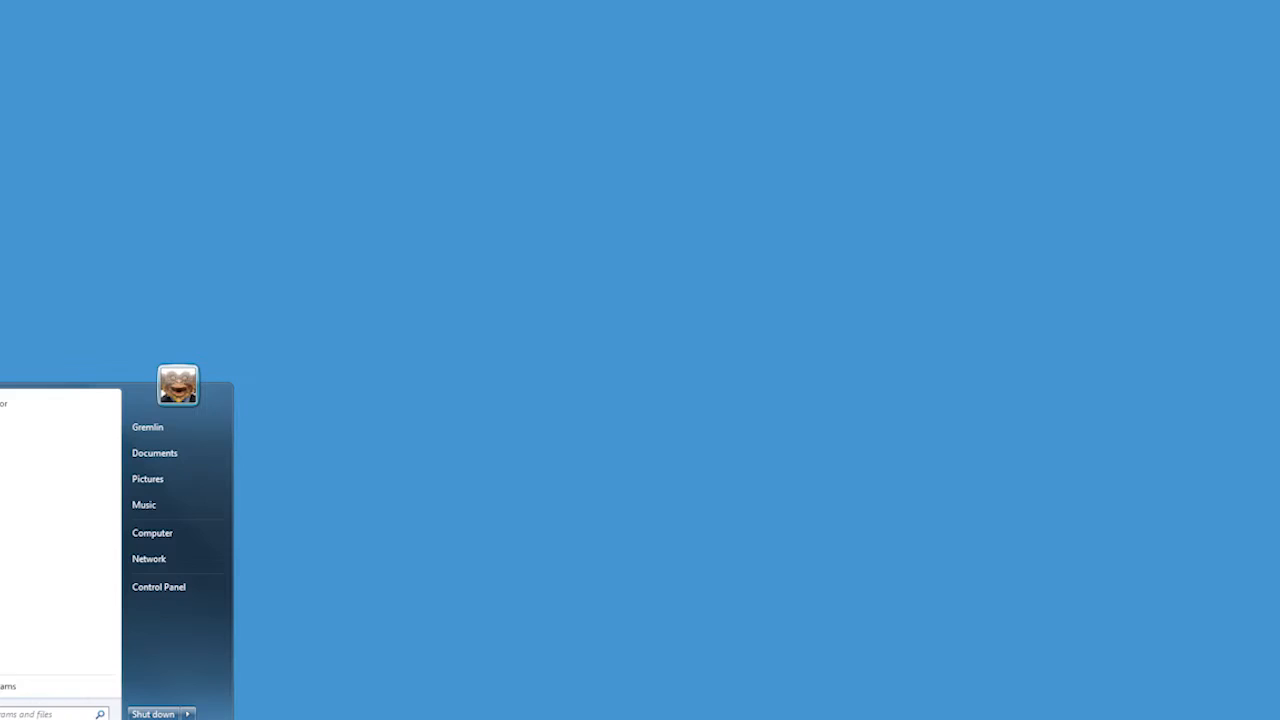
mouse_move(158, 588)
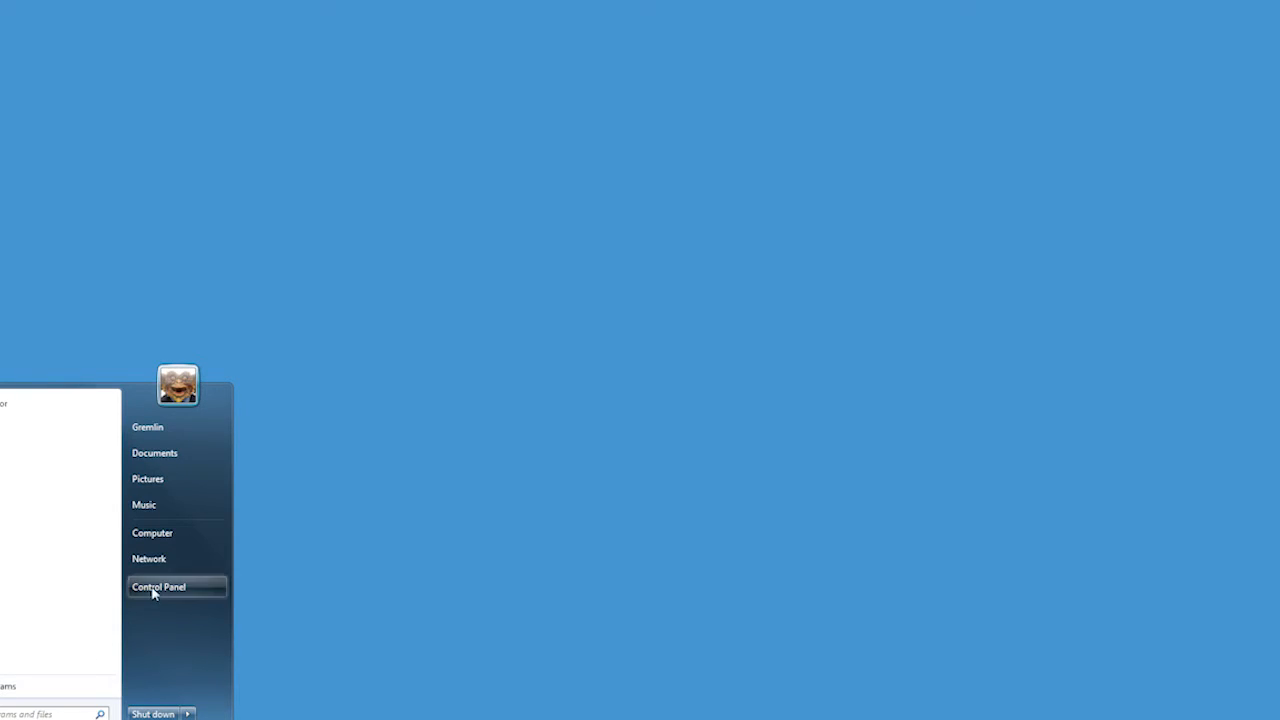
Check Windows Update via Control Panel and install a selected important Windows 7 update.
click(158, 586)
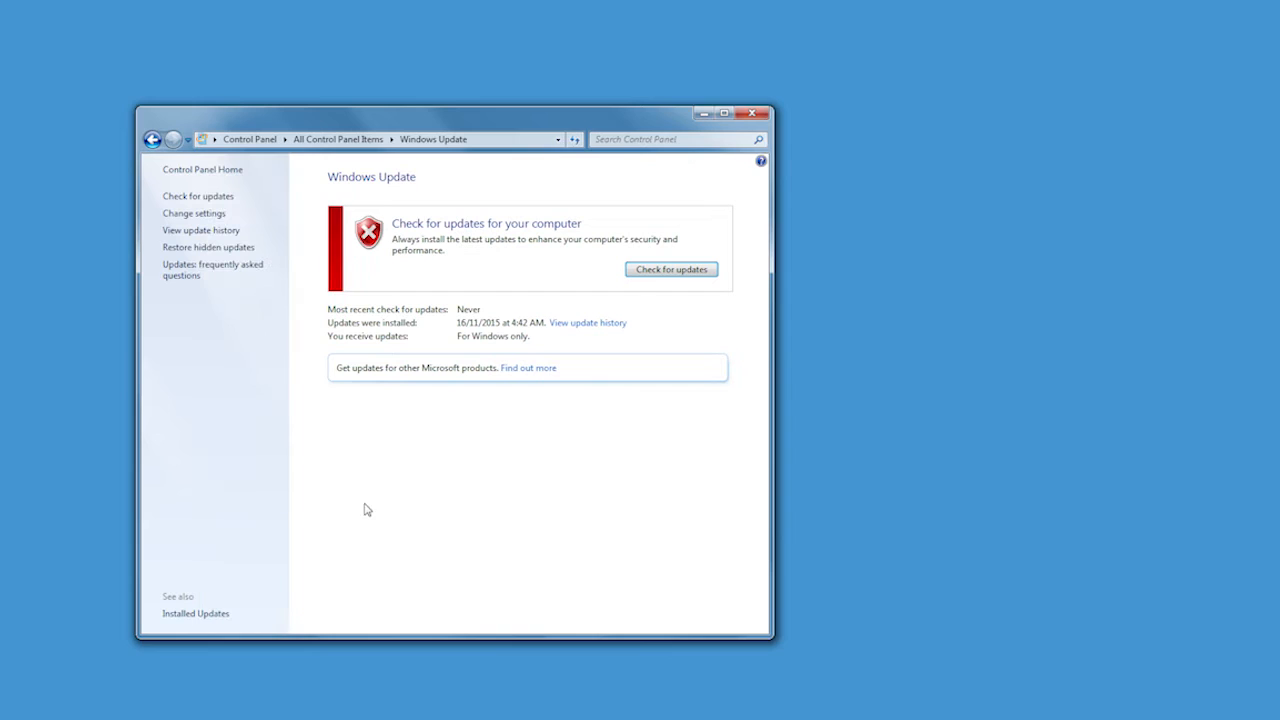
click(670, 268)
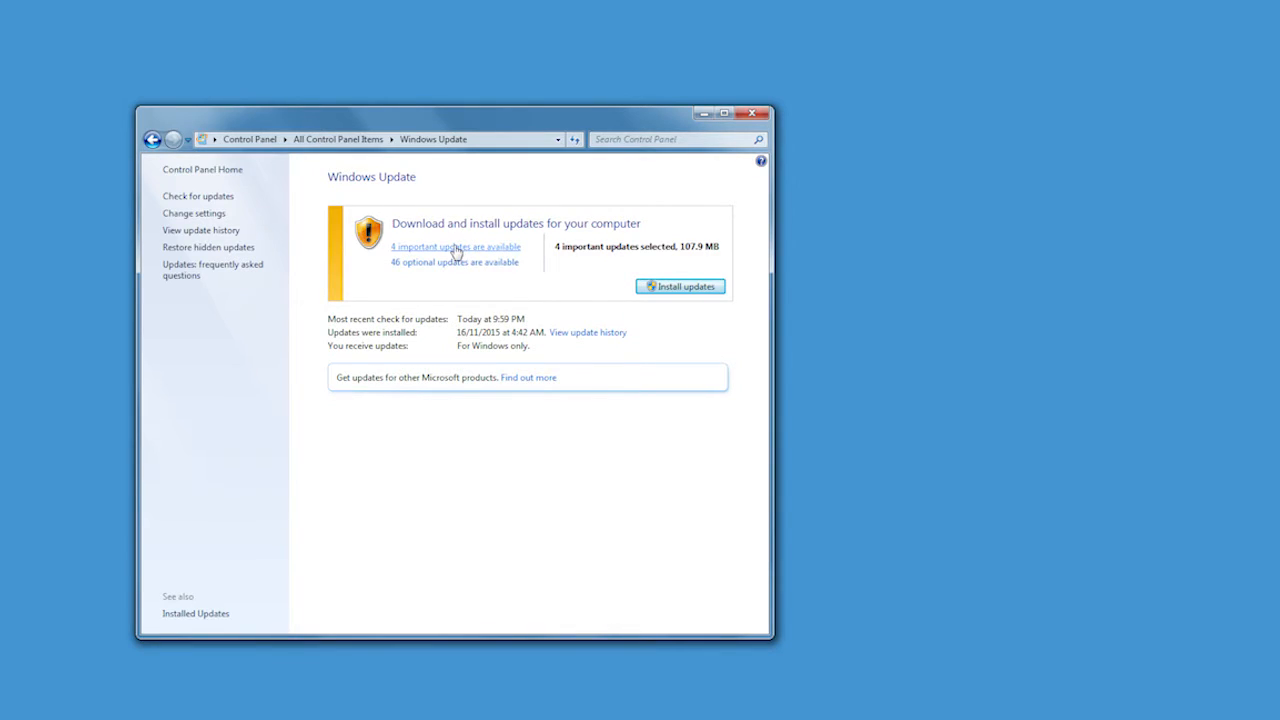
click(456, 248)
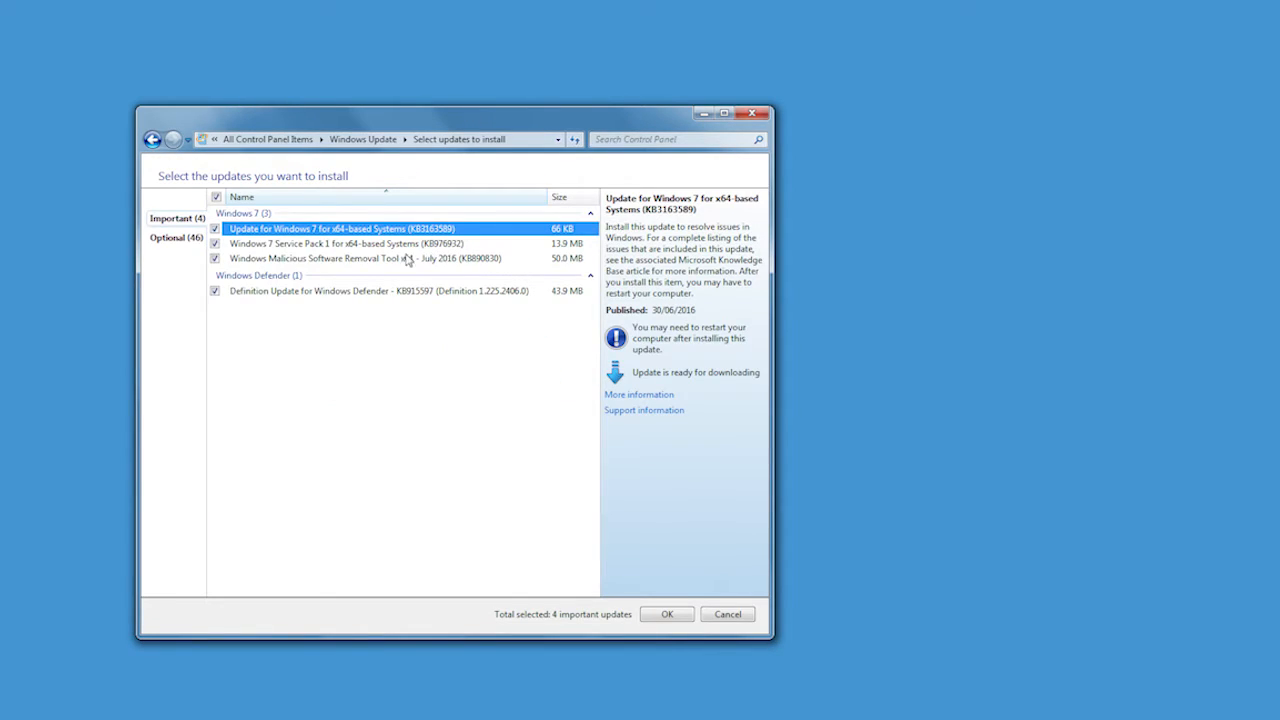
click(344, 244)
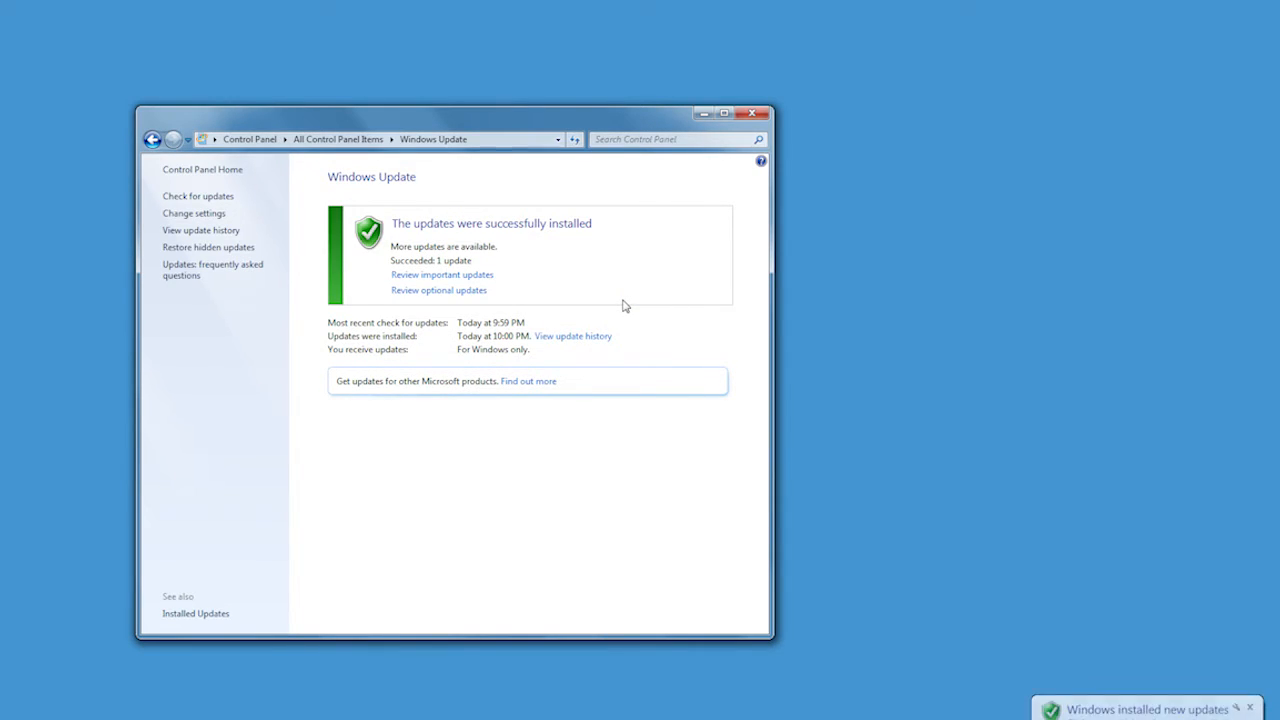
Recheck updates and confirm installing only Windows 7 Service Pack 1.
click(198, 196)
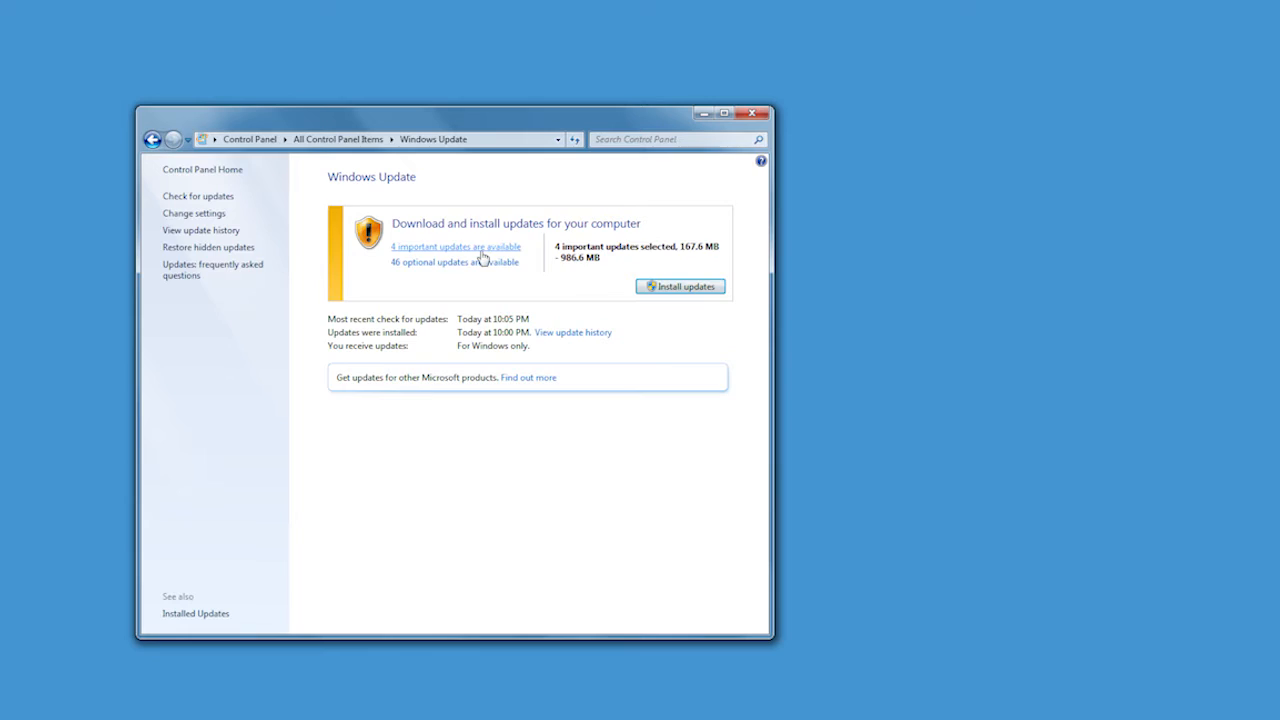
click(456, 248)
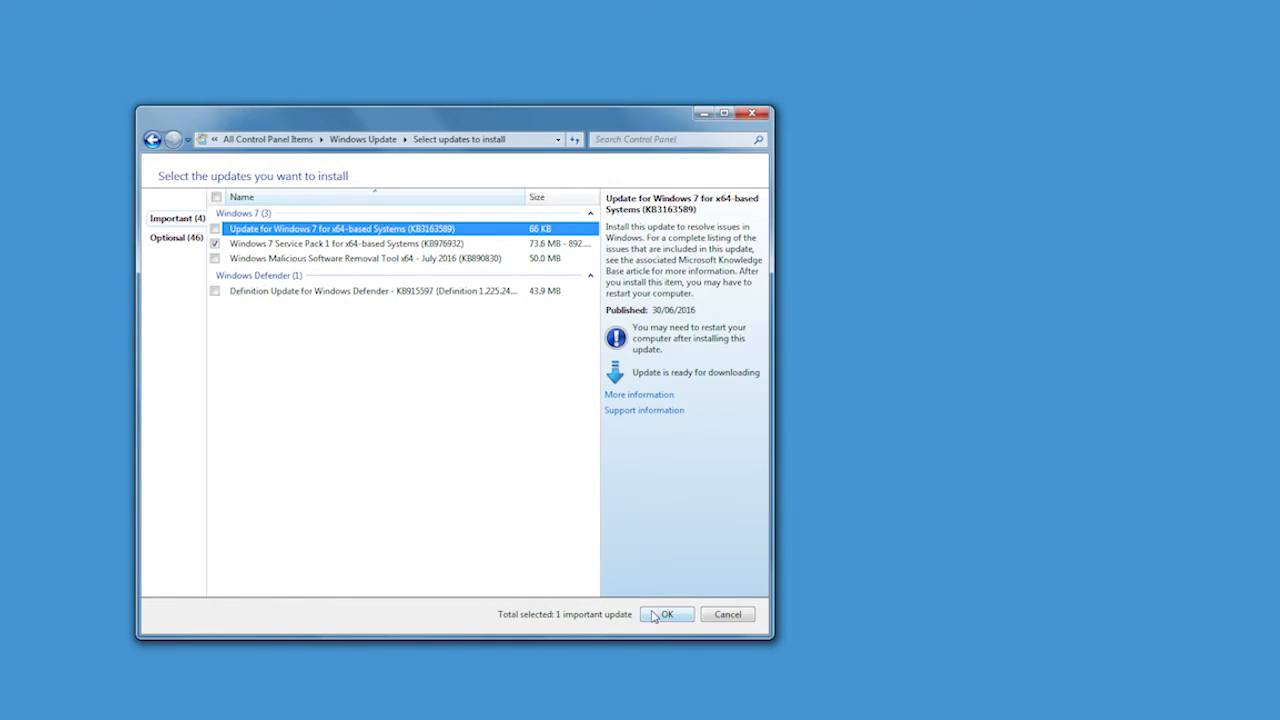
click(666, 614)
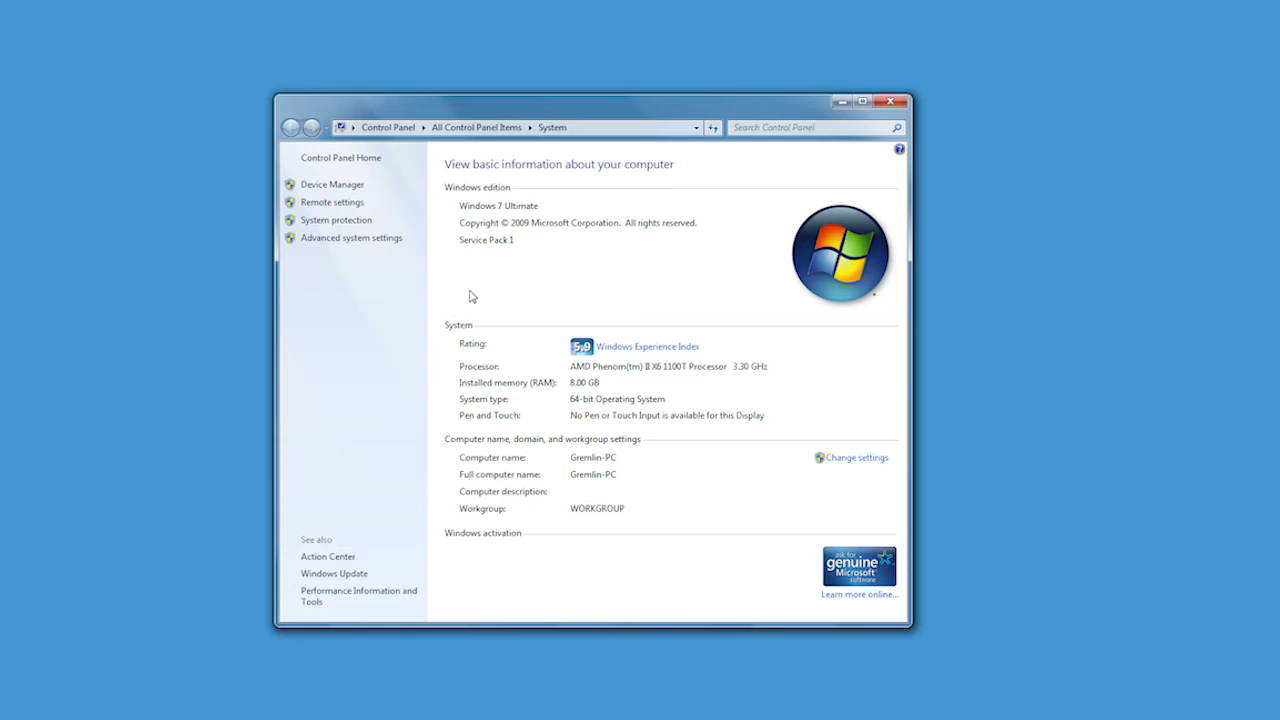
mouse_move(496, 260)
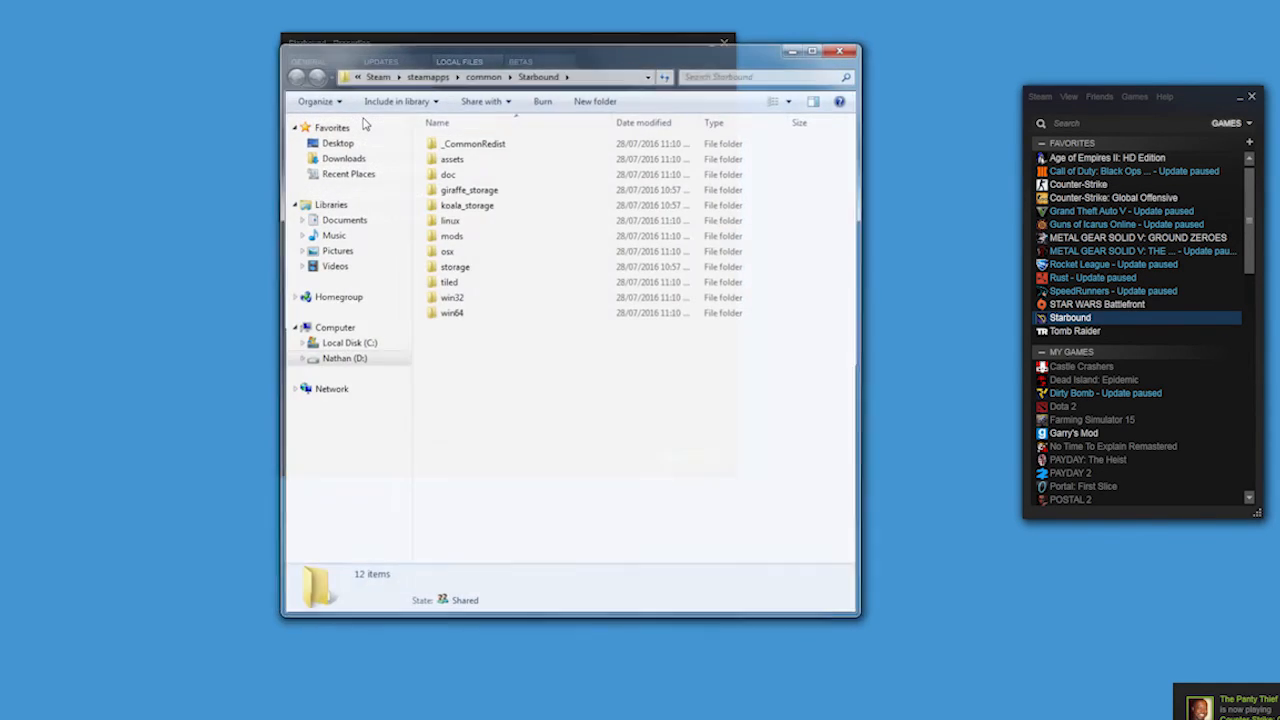
Browse to Starbound's _CommonRedist\vcredist folder, then bring up Starbound's launch choices in Steam.
double_click(472, 144)
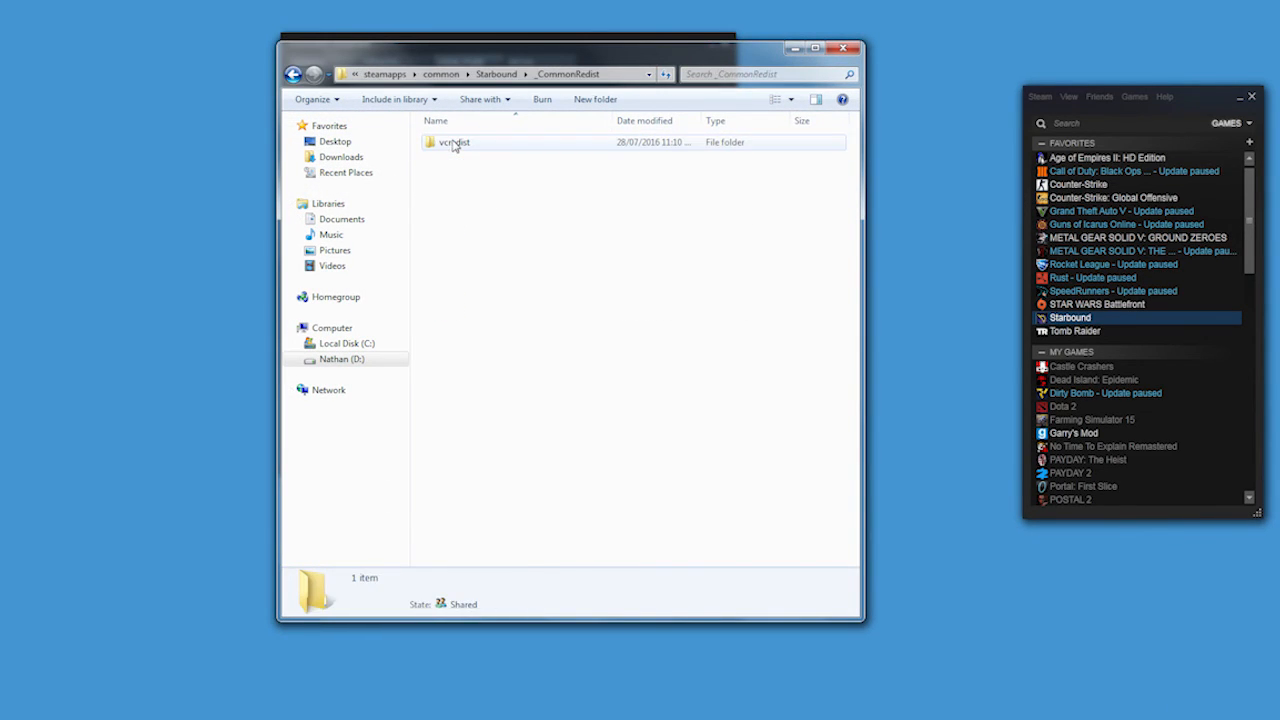
double_click(470, 156)
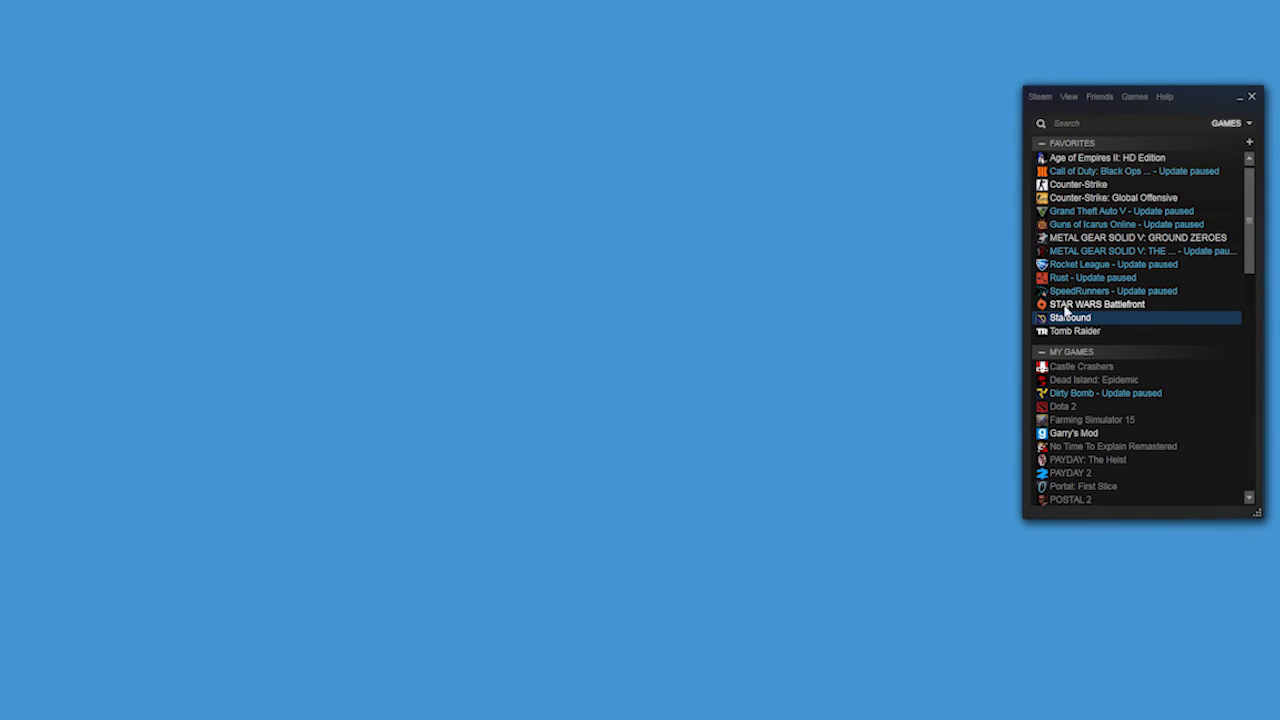
double_click(1070, 316)
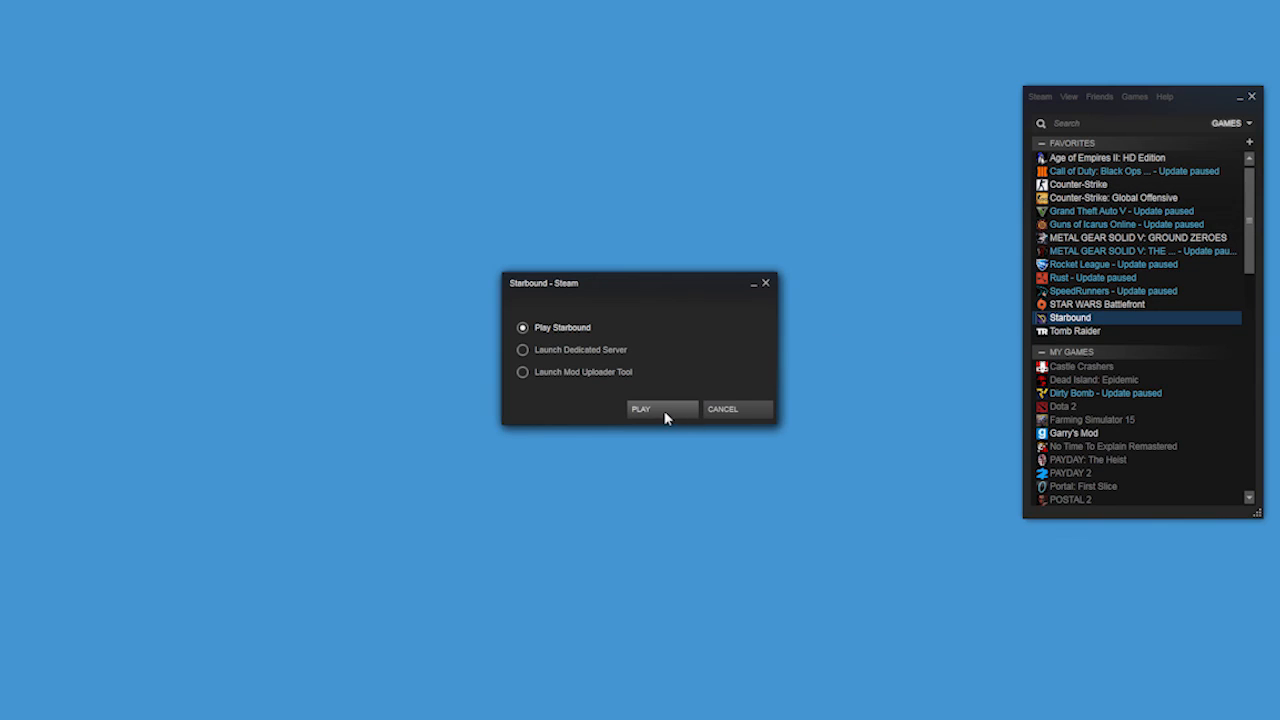